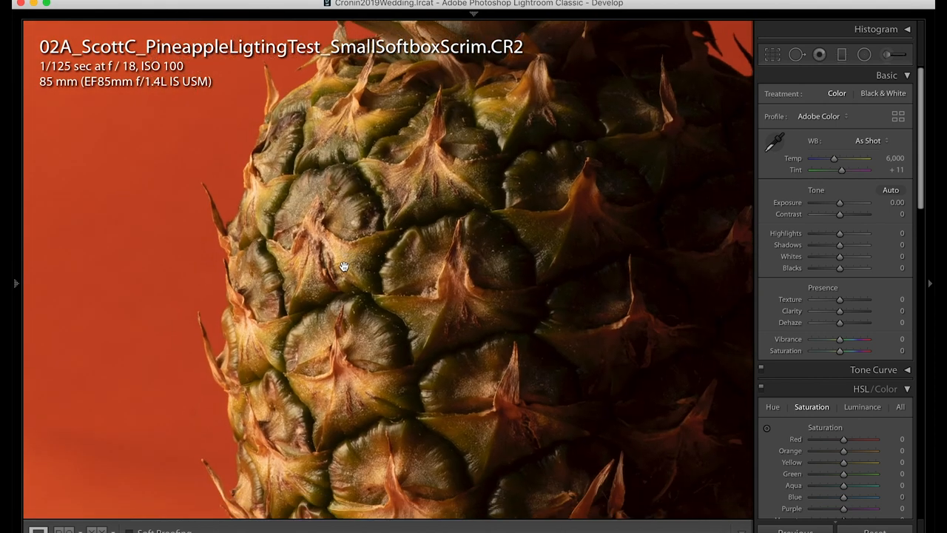
pyautogui.moveTo(335, 252)
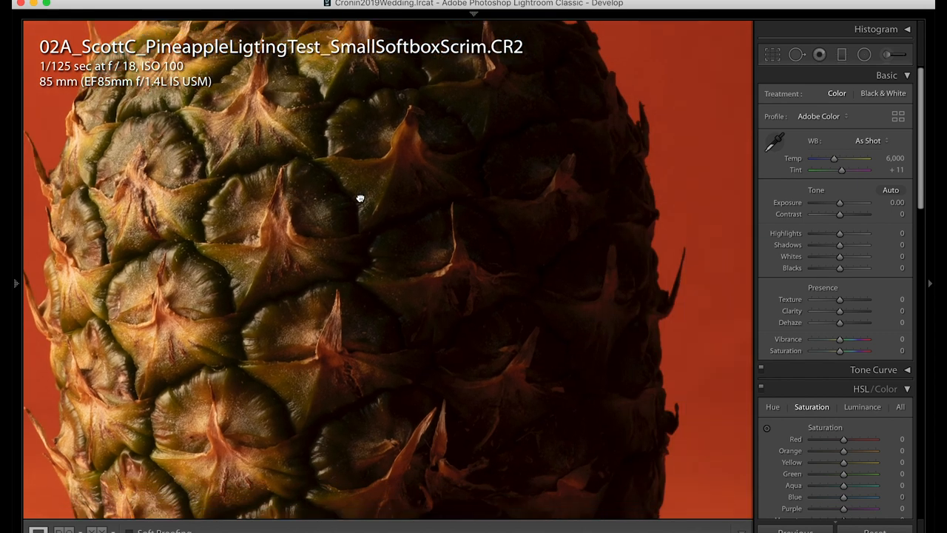
# Pan the 1:1 view across the pineapple skin in the small softbox with scrim shot
pyautogui.moveTo(362, 198); pyautogui.dragTo(513, 271)
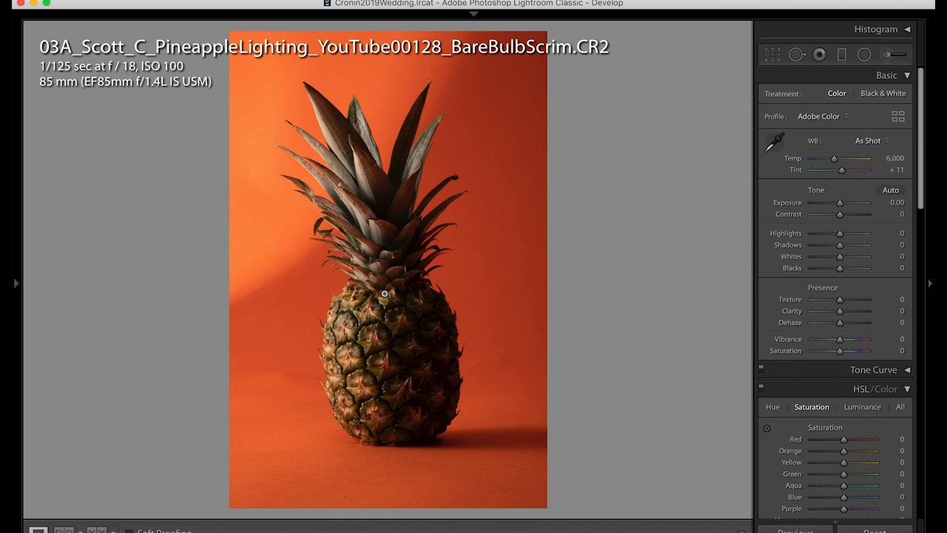
pyautogui.moveTo(265, 237)
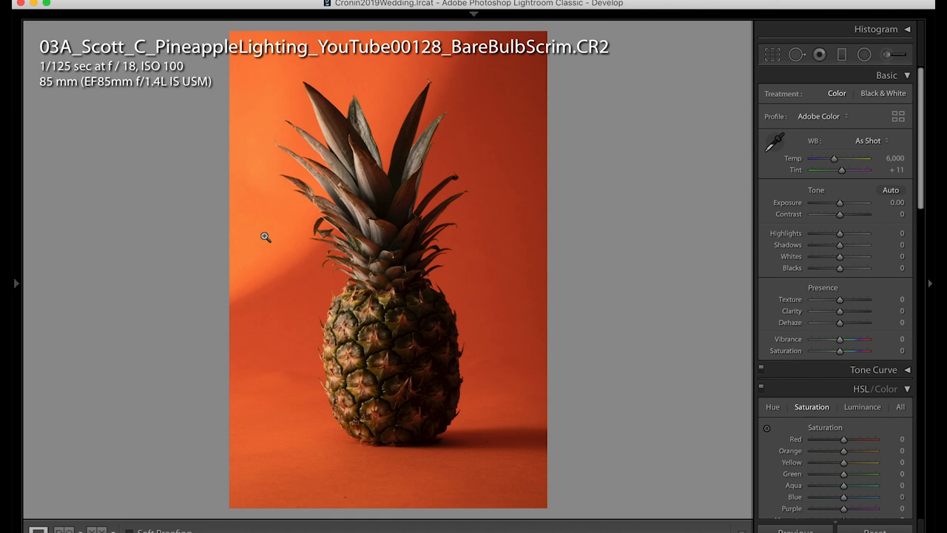
pyautogui.moveTo(428, 116)
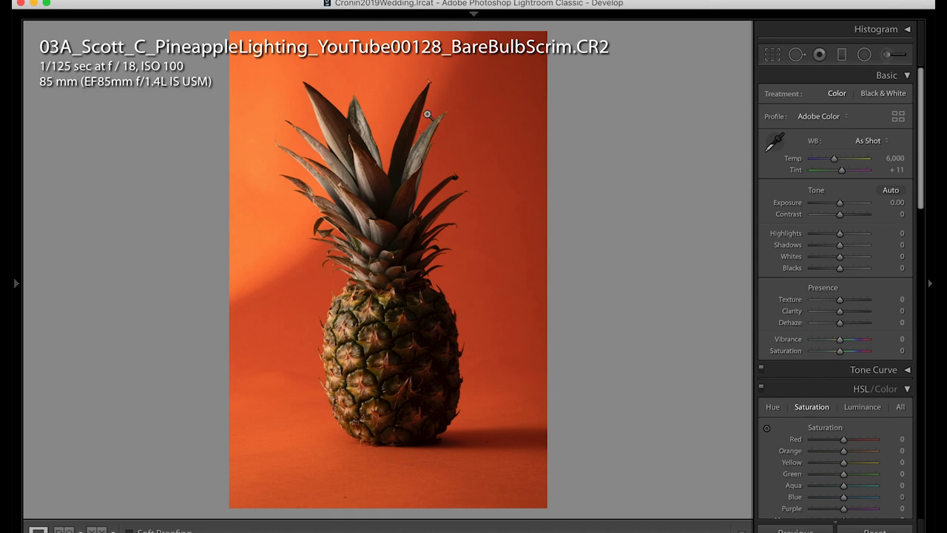
pyautogui.moveTo(382, 139)
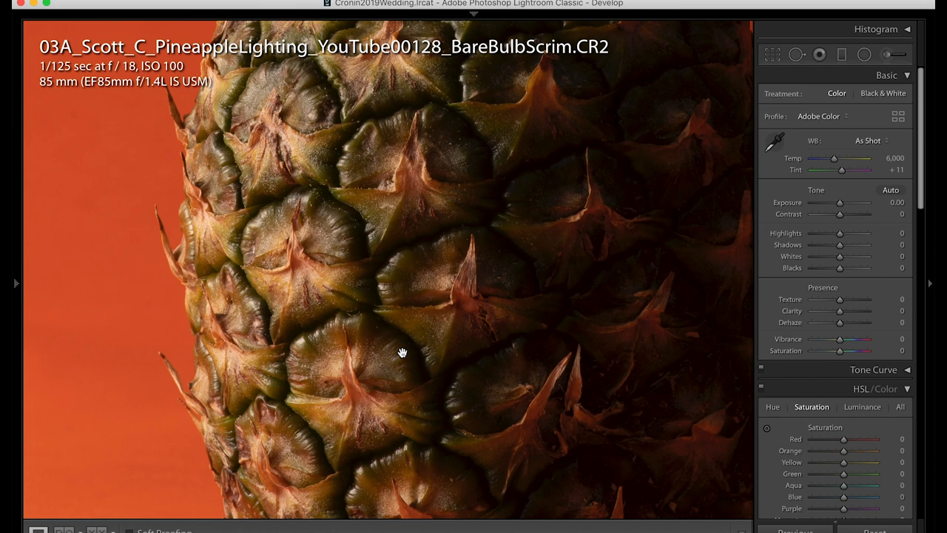
# Zoom the bare bulb with scrim shot to 1:1 on the pineapple skin
pyautogui.click(403, 353)
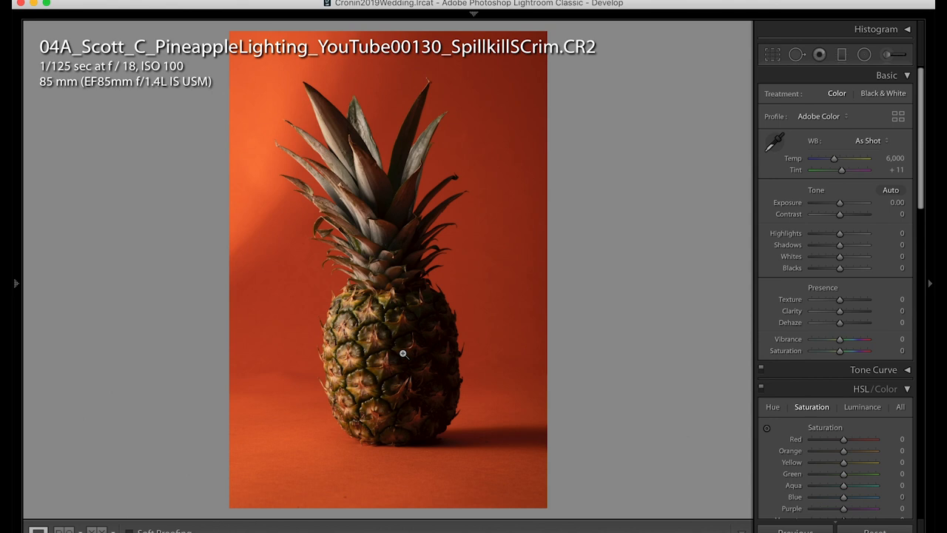
pyautogui.moveTo(376, 329)
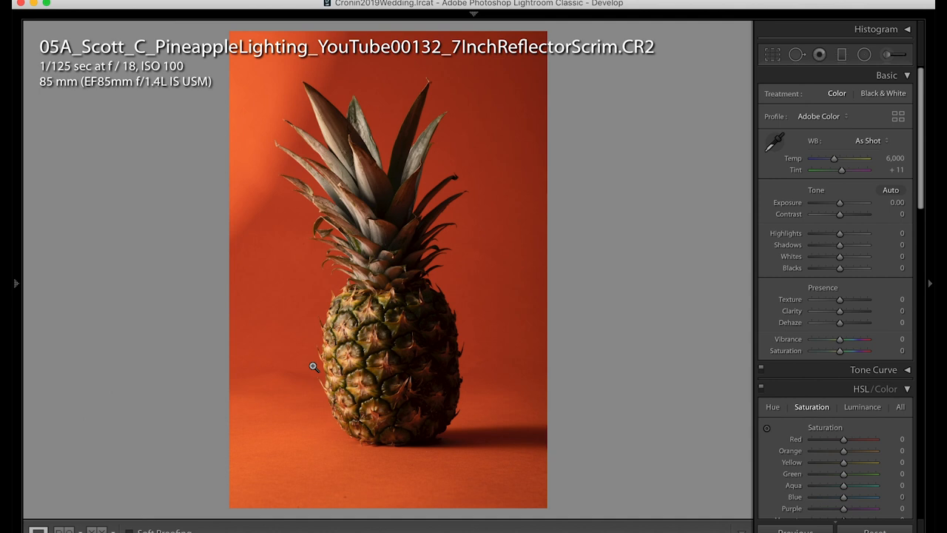
pyautogui.moveTo(377, 163)
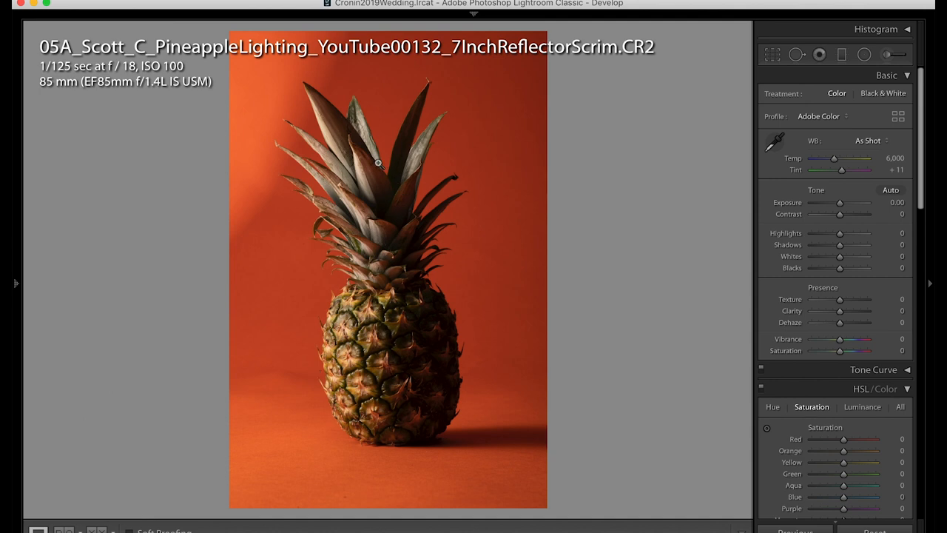
pyautogui.moveTo(199, 231)
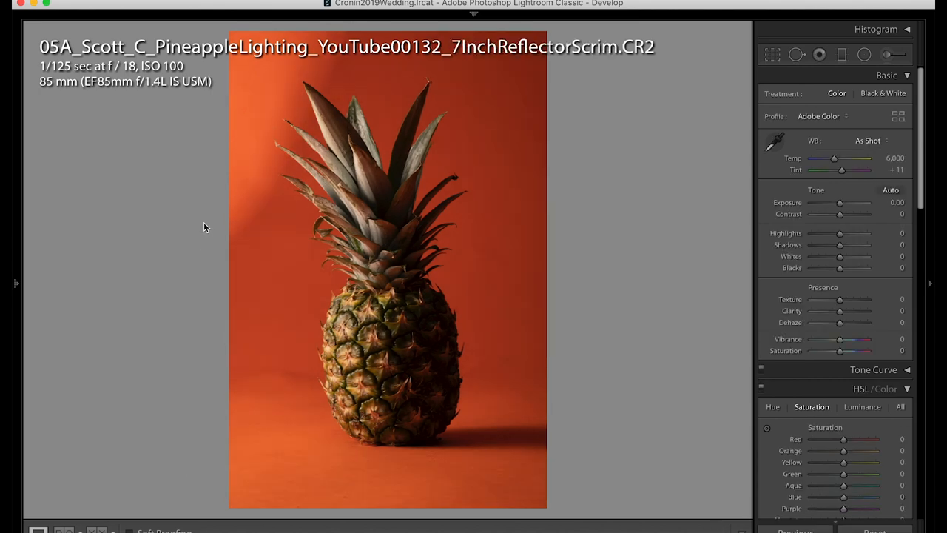
pyautogui.moveTo(399, 257)
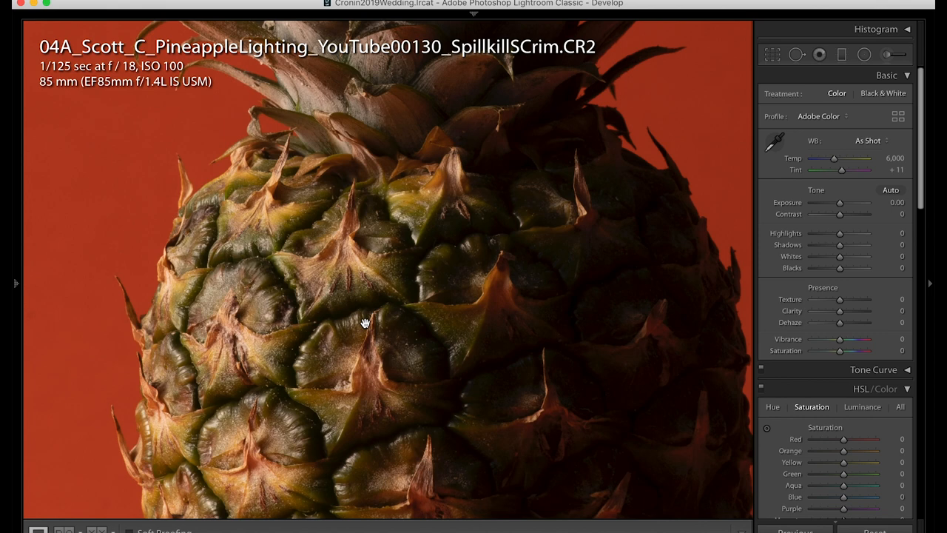
# Advance to the 7-inch reflector with scrim shot at Fit view
pyautogui.press('Right')
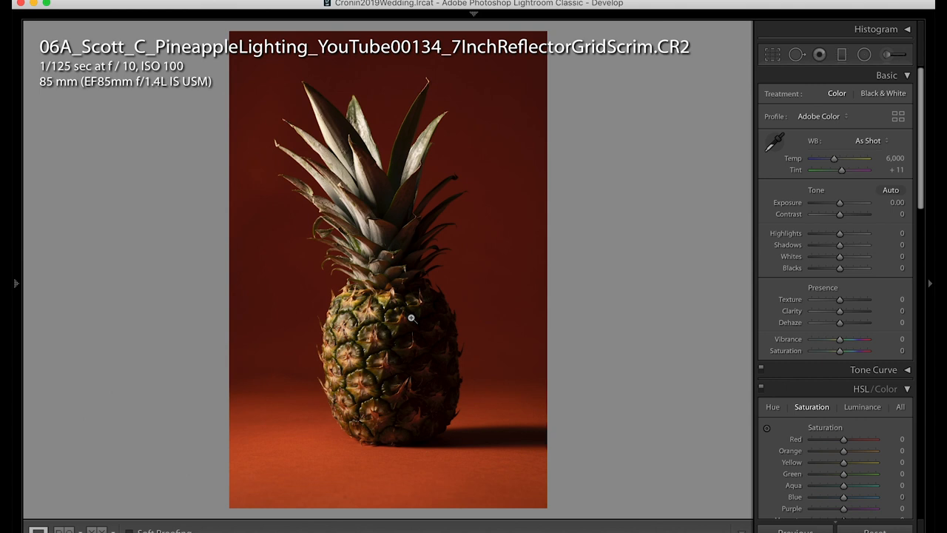
pyautogui.moveTo(393, 318)
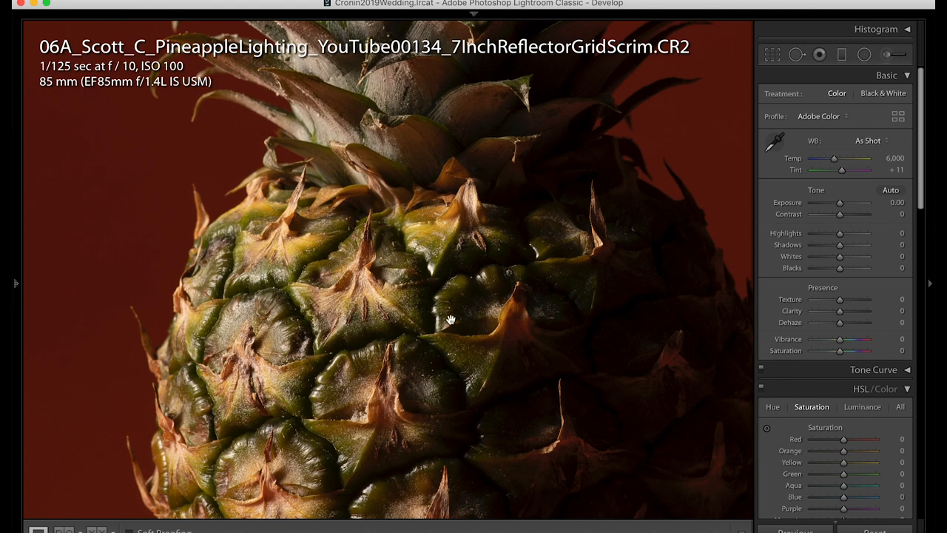
# Pan the 1:1 view of the 7-inch reflector with grid and scrim shot across the skin, then pick the next thumbnail
pyautogui.moveTo(447, 320); pyautogui.dragTo(346, 257)
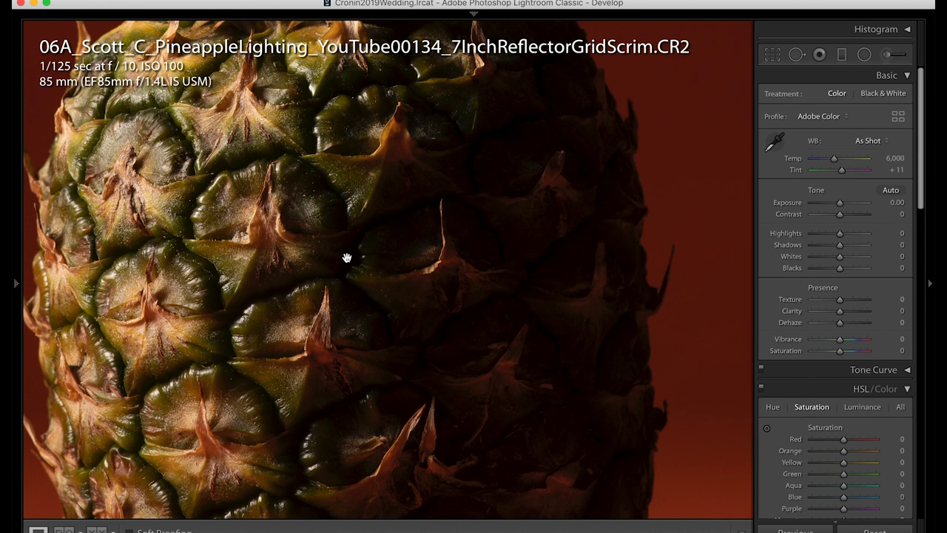
pyautogui.moveTo(346, 257); pyautogui.dragTo(364, 236)
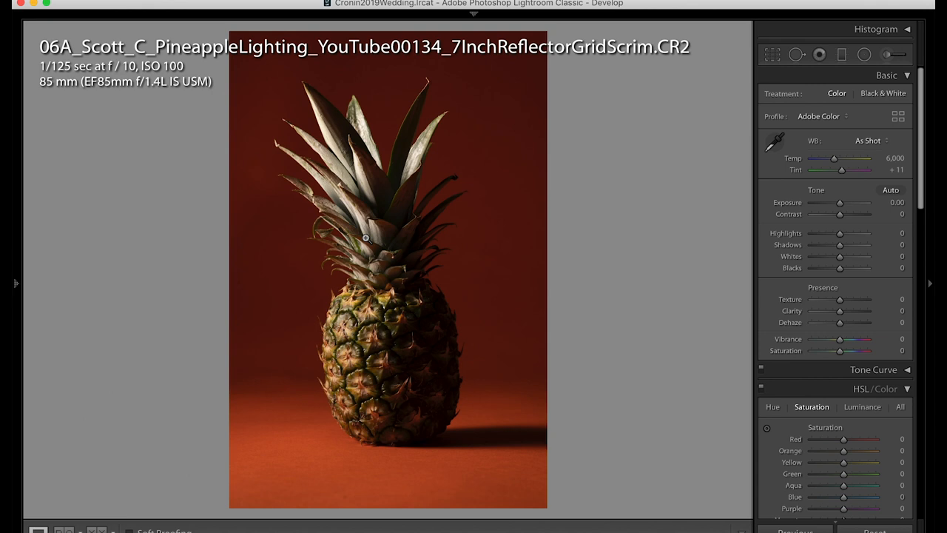
pyautogui.click(264, 515)
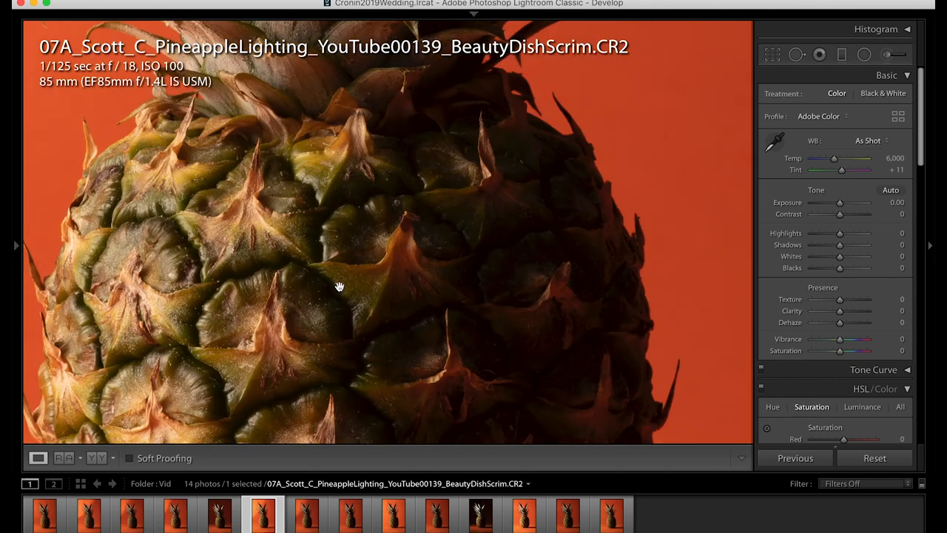
# Pan across the 1:1 close-up of the beauty dish with scrim shot
pyautogui.moveTo(341, 287); pyautogui.dragTo(379, 237)
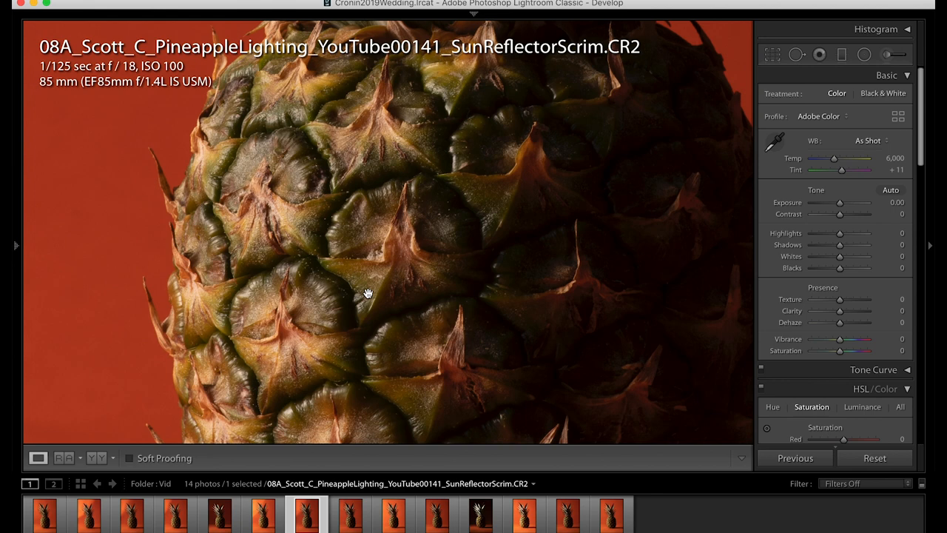
pyautogui.moveTo(447, 214)
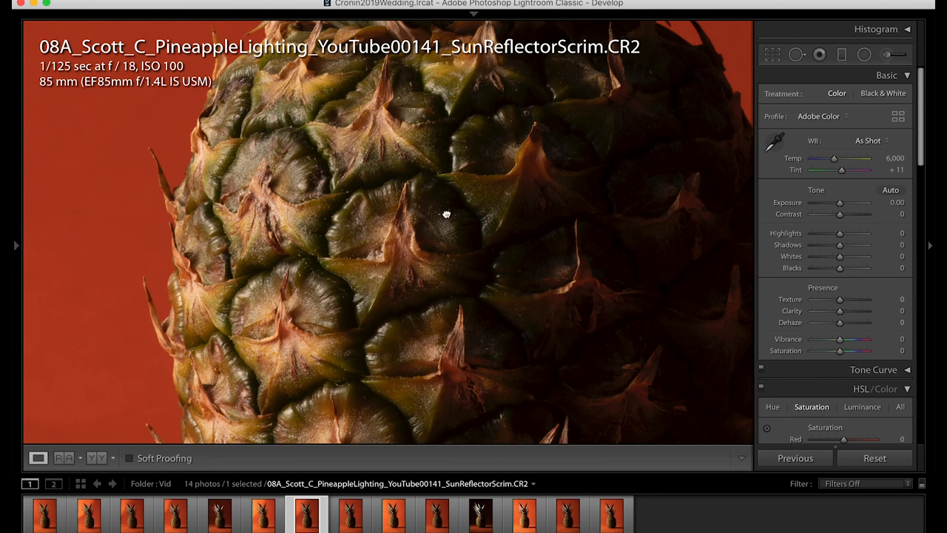
# Zoom the sun reflector with scrim shot to 1:1 on the pineapple skin
pyautogui.click(444, 215)
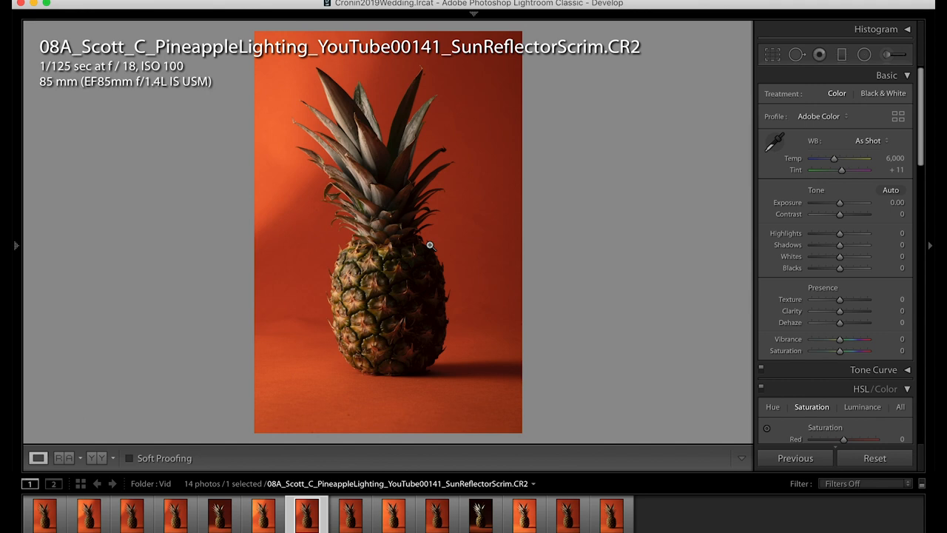
# Switch between the SunReflector and SunReflectorScrim shots at 1:1 and pan the scrim shot's texture
pyautogui.click(349, 513)
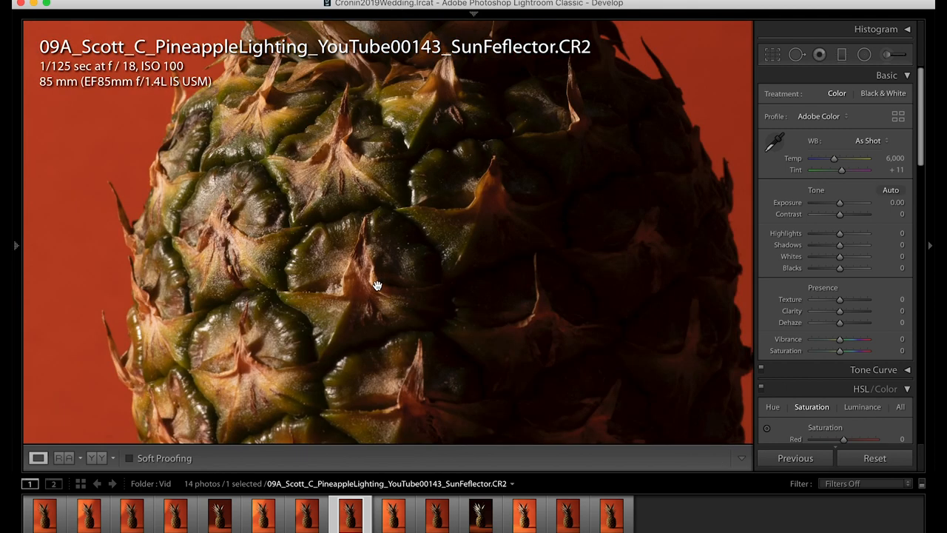
pyautogui.click(305, 514)
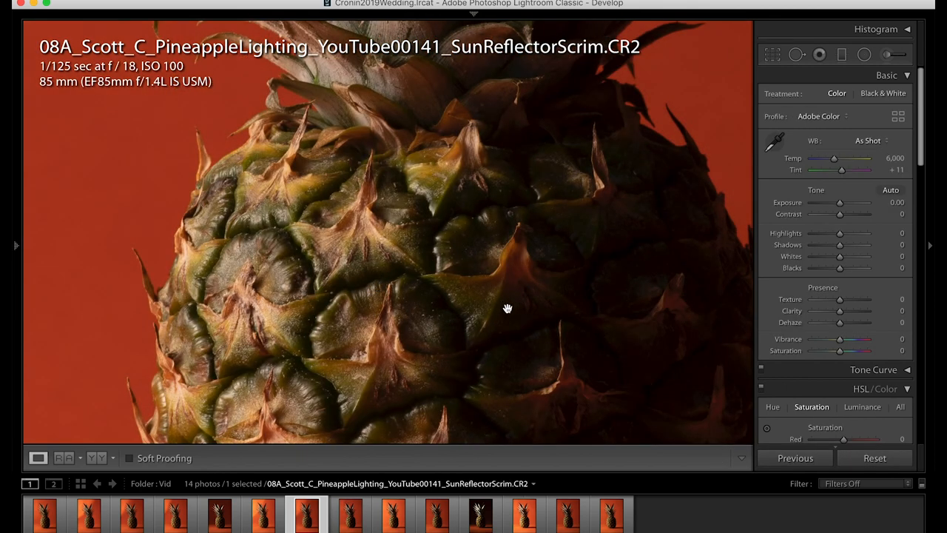
pyautogui.moveTo(507, 308); pyautogui.dragTo(623, 202)
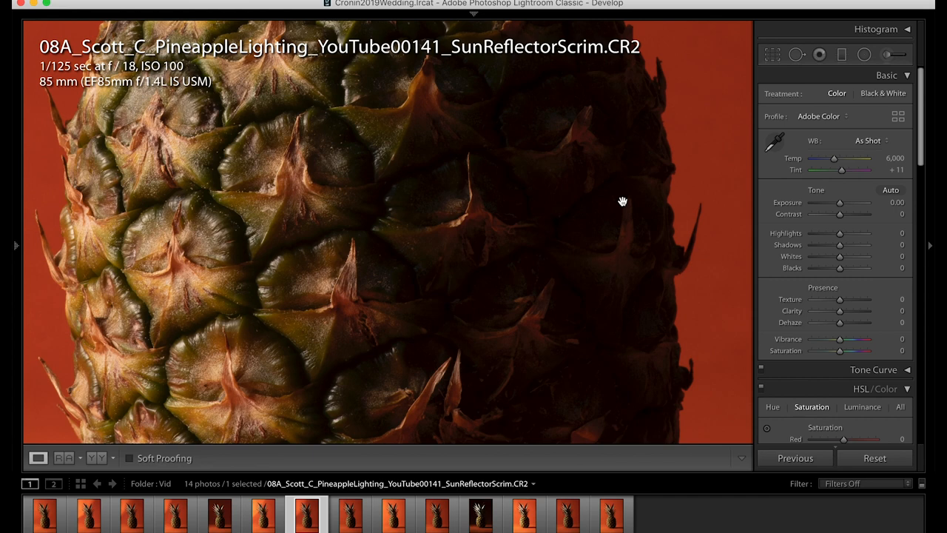
# Return to the sun reflector shot without scrim, pan its skin, then zoom out to Fit
pyautogui.click(349, 515)
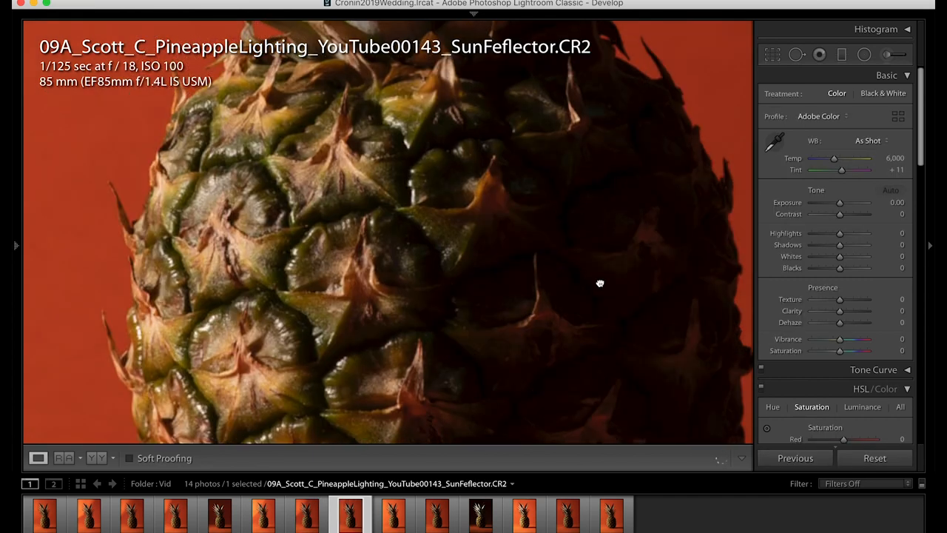
pyautogui.moveTo(601, 283); pyautogui.dragTo(563, 163)
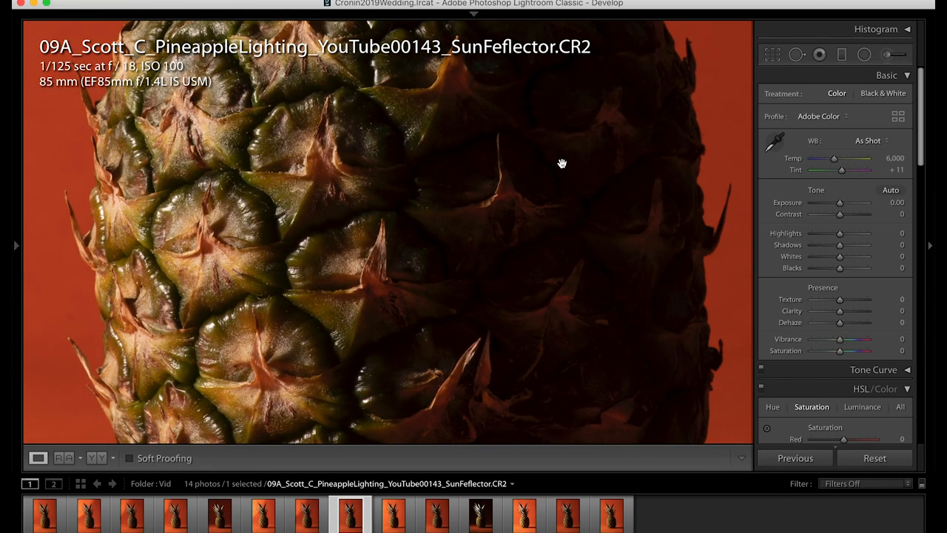
pyautogui.click(563, 162)
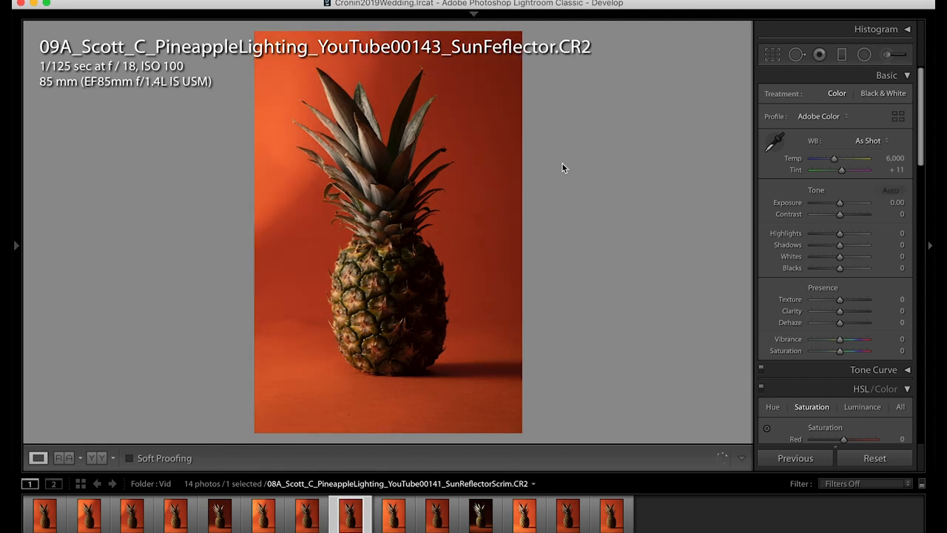
# Flip between SunReflectorScrim and SunReflector thumbnails, then select the BeautyDish shot up close
pyautogui.click(305, 512)
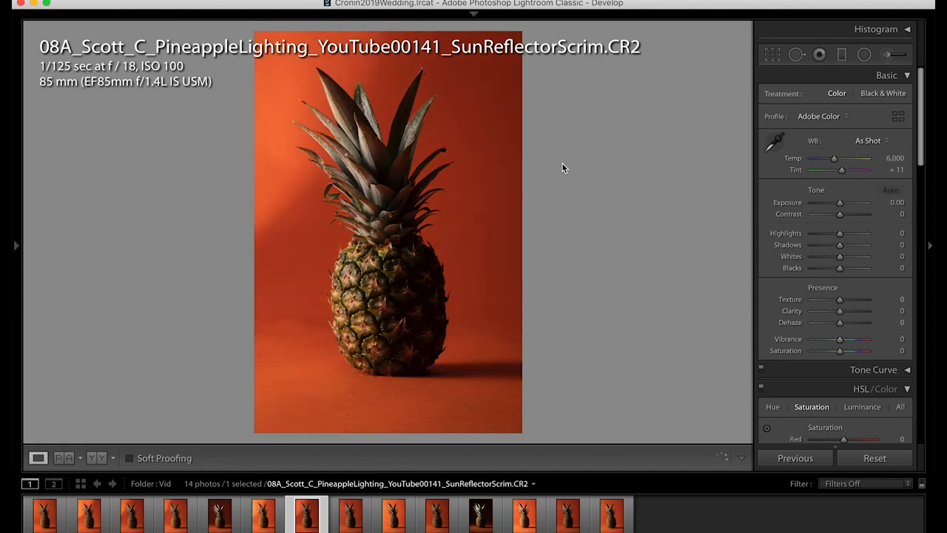
pyautogui.click(349, 515)
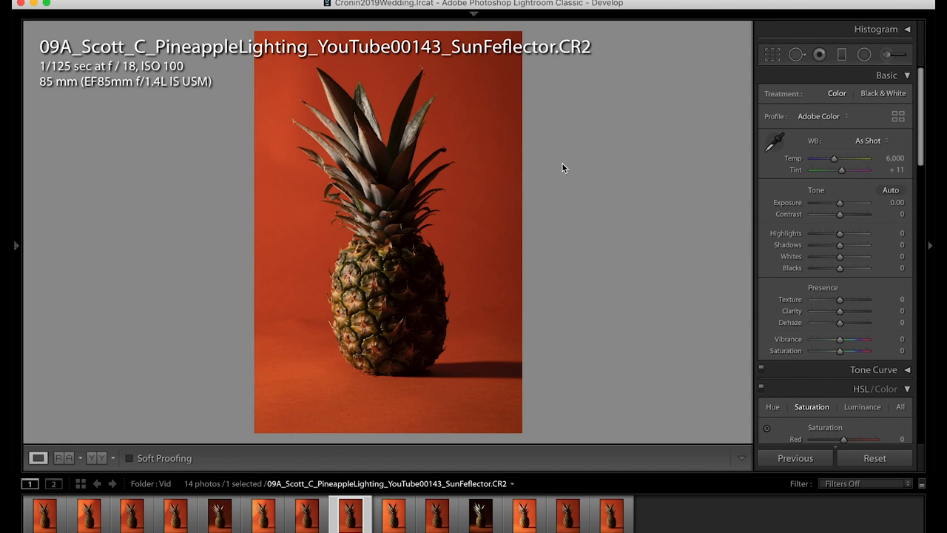
pyautogui.click(305, 515)
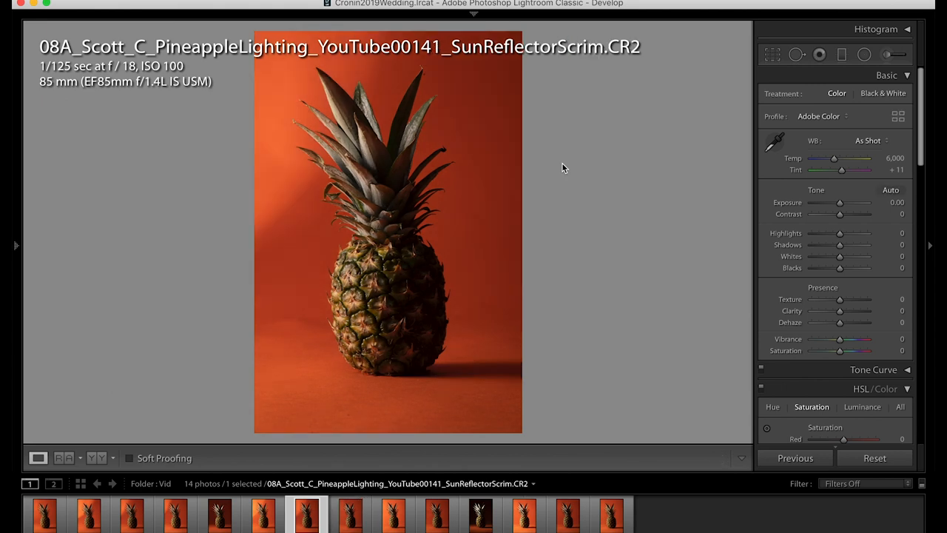
pyautogui.click(394, 513)
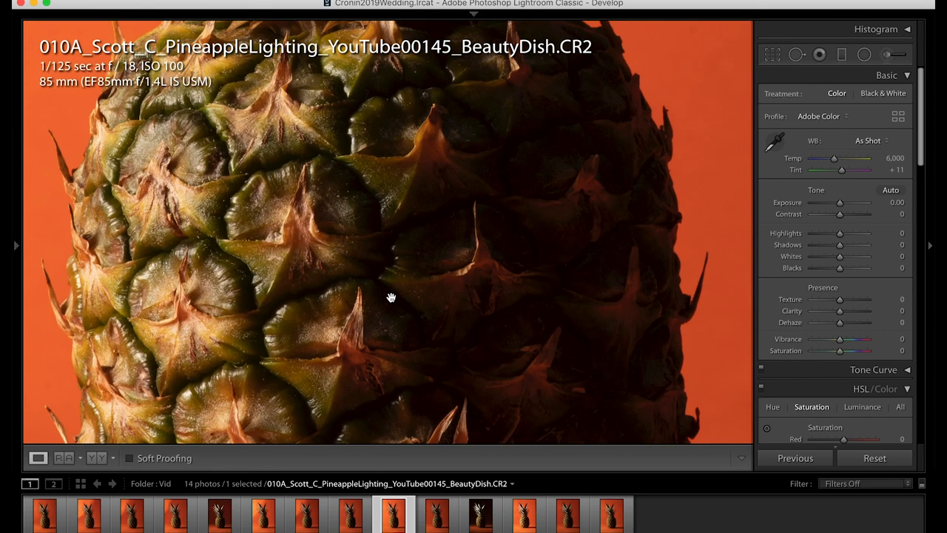
# Pan across the 1:1 view of the beauty dish without scrim shot
pyautogui.moveTo(390, 297); pyautogui.dragTo(370, 243)
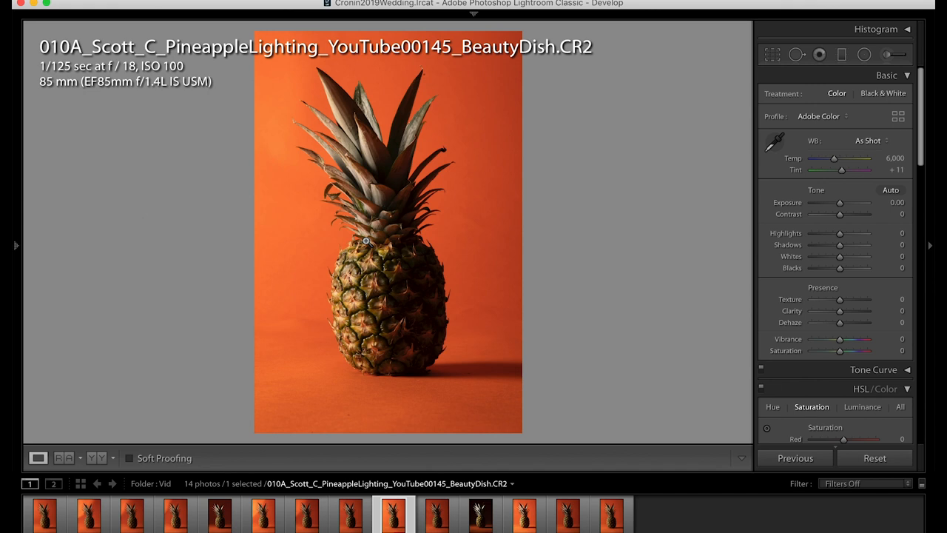
# Alternate between the BeautyDish and 7InchReflector shots, then select the 7InchReflectorGrid thumbnail
pyautogui.click(435, 512)
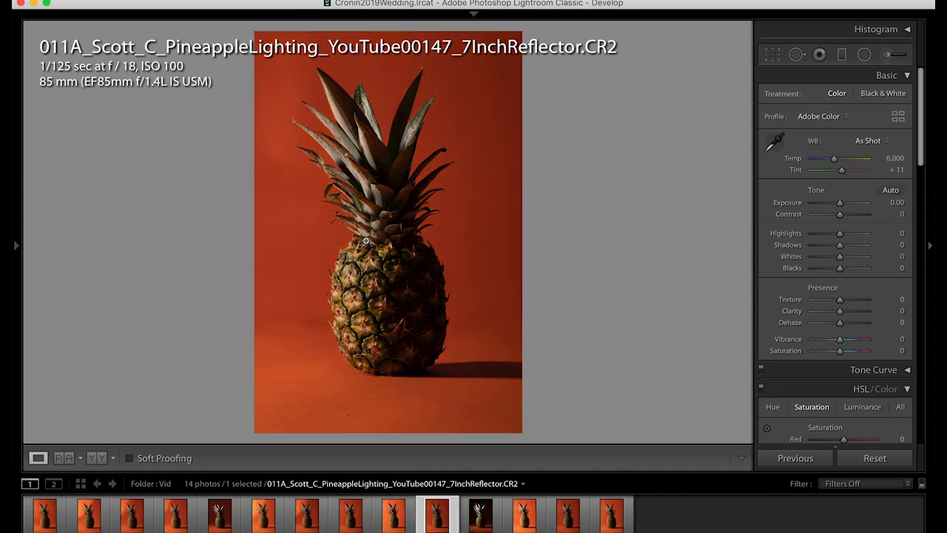
pyautogui.click(394, 515)
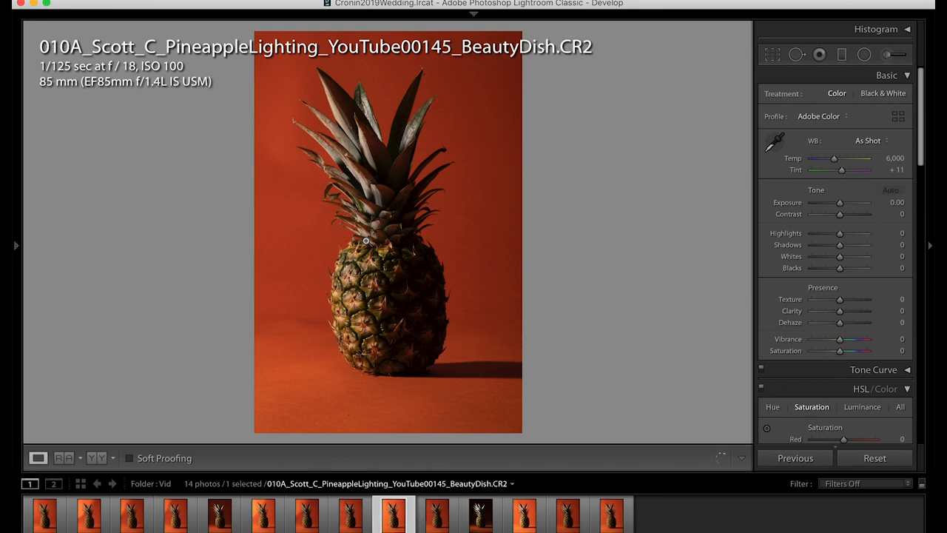
pyautogui.click(435, 515)
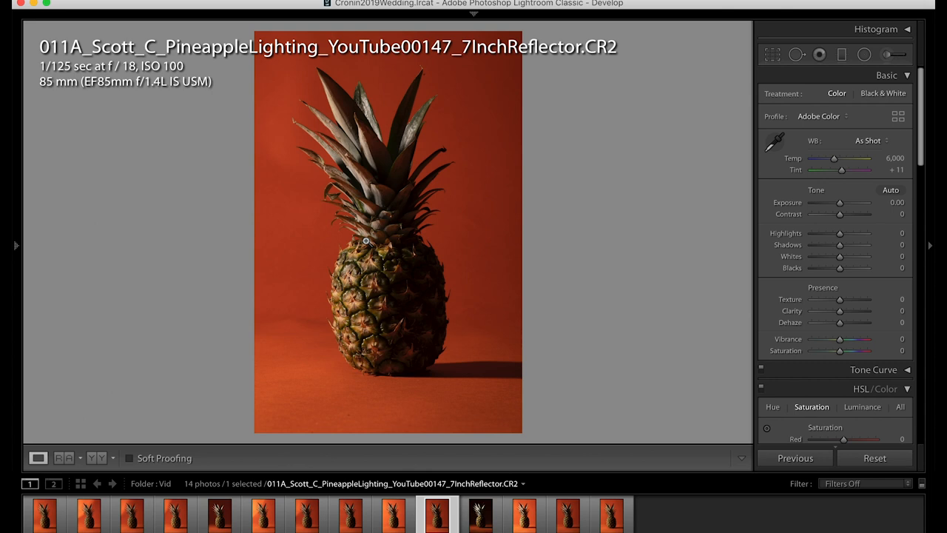
pyautogui.click(480, 514)
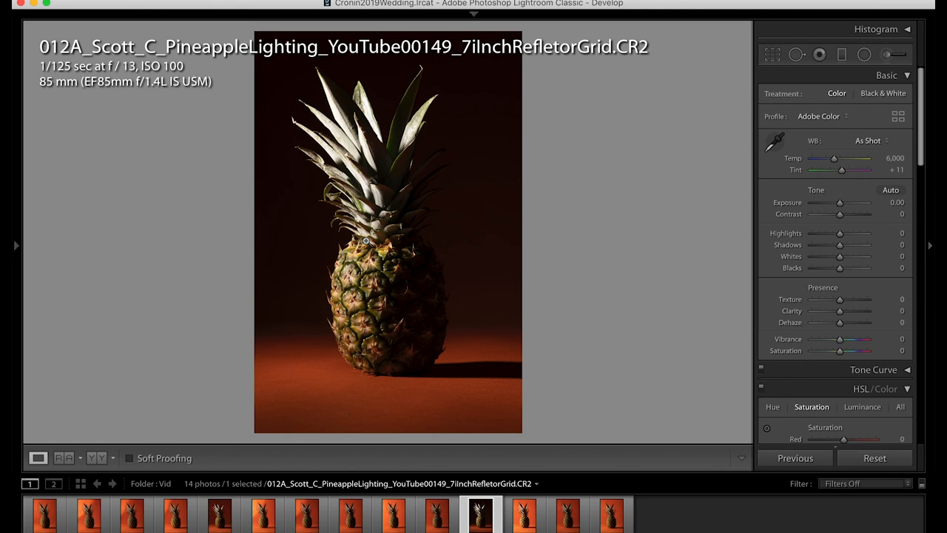
pyautogui.moveTo(220, 515)
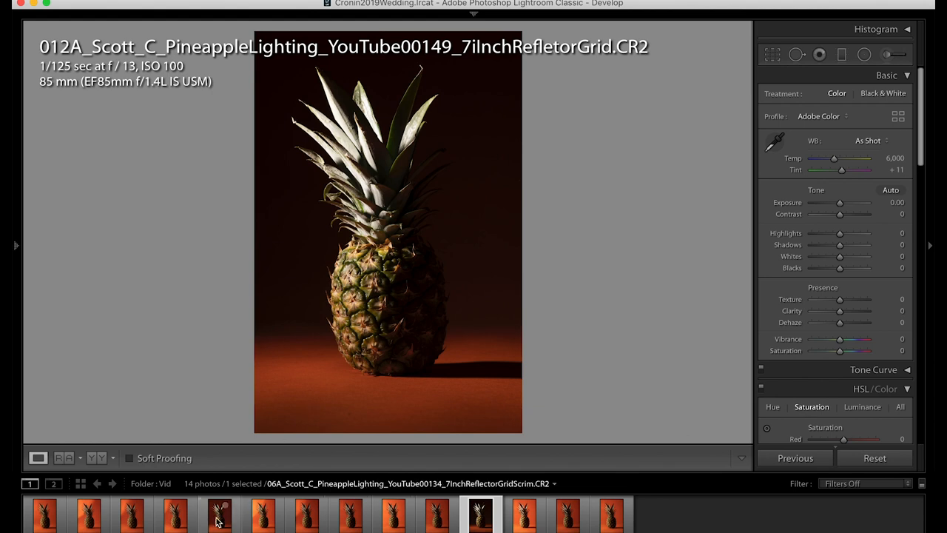
# Flip between the 7-inch reflector grid shots with and without scrim
pyautogui.click(219, 513)
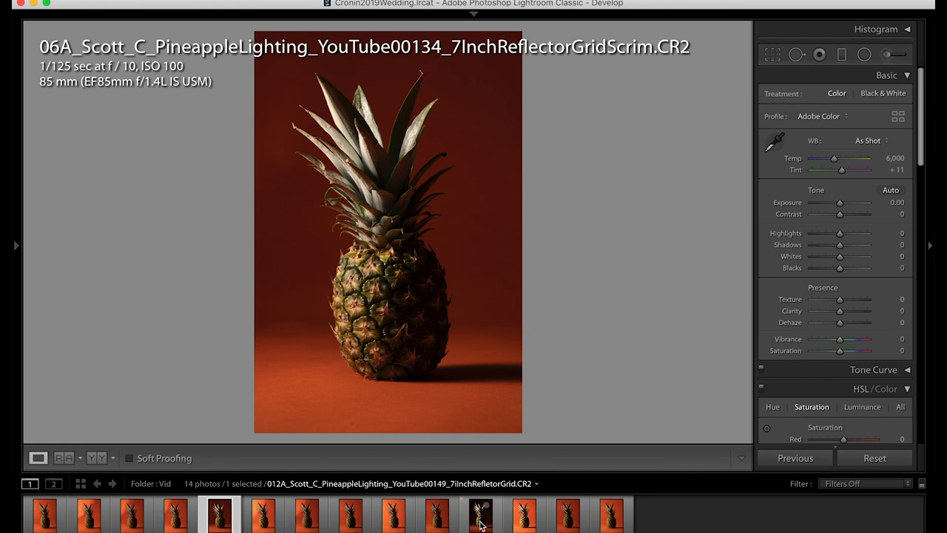
pyautogui.click(479, 514)
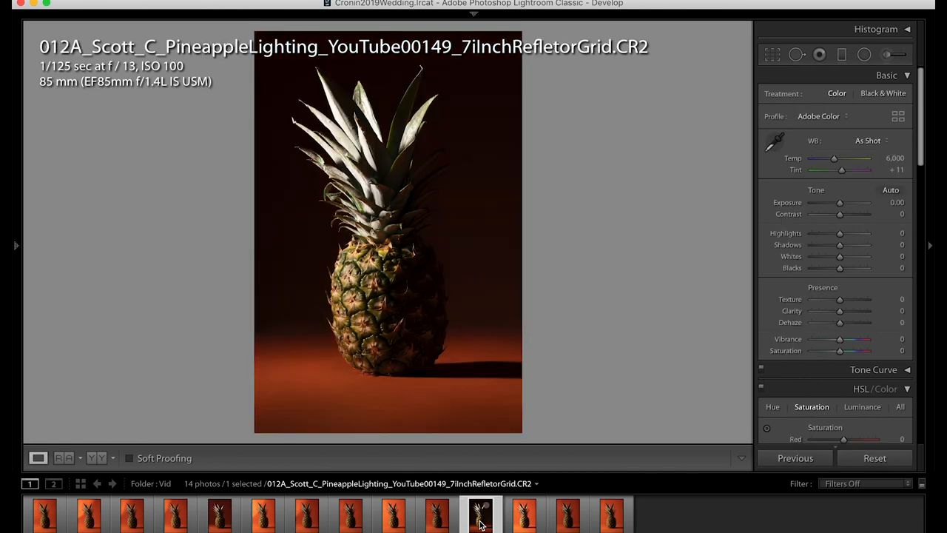
pyautogui.click(220, 515)
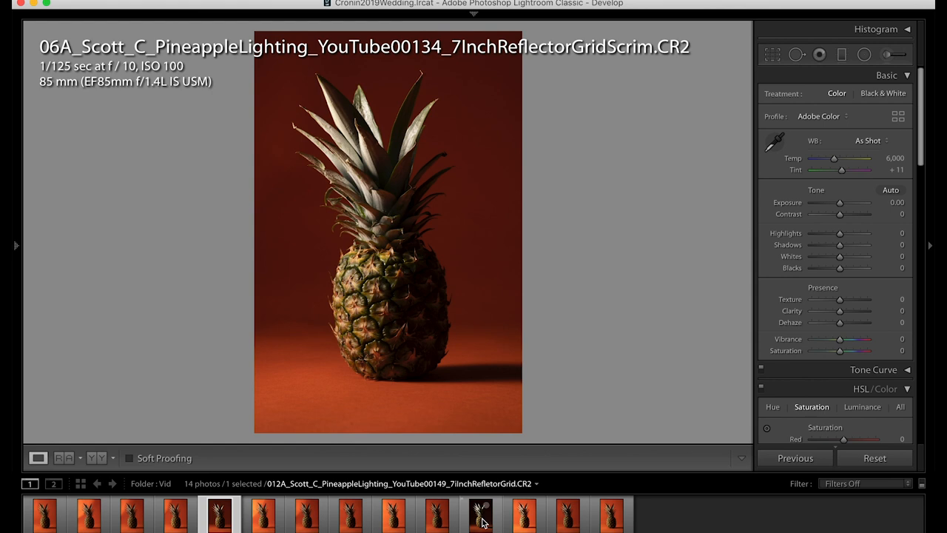
pyautogui.moveTo(481, 516)
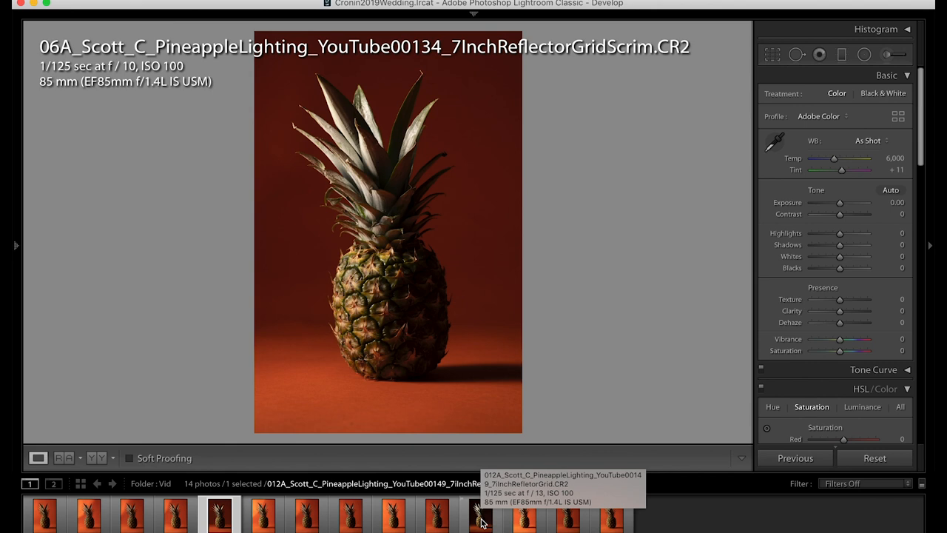
pyautogui.click(480, 515)
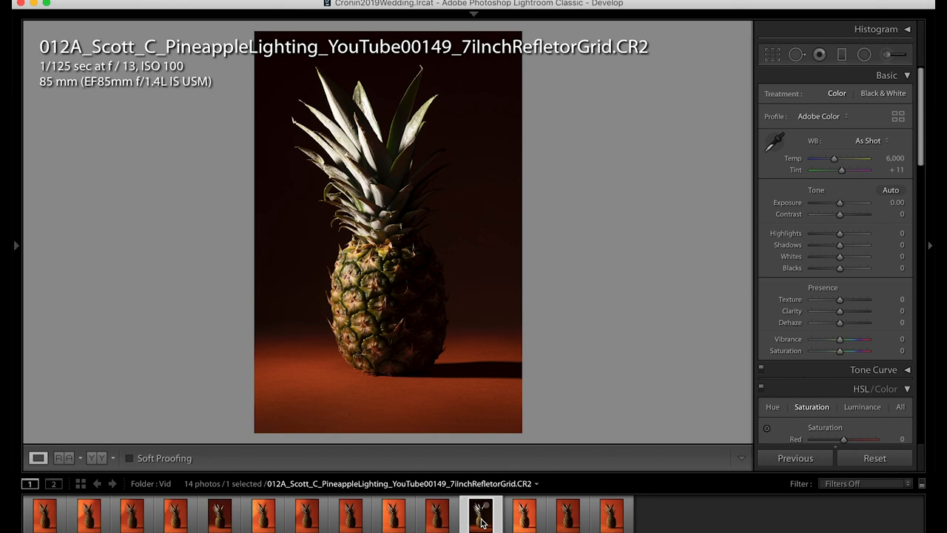
# Move on to the orange-background pineapple shot 00151
pyautogui.click(524, 515)
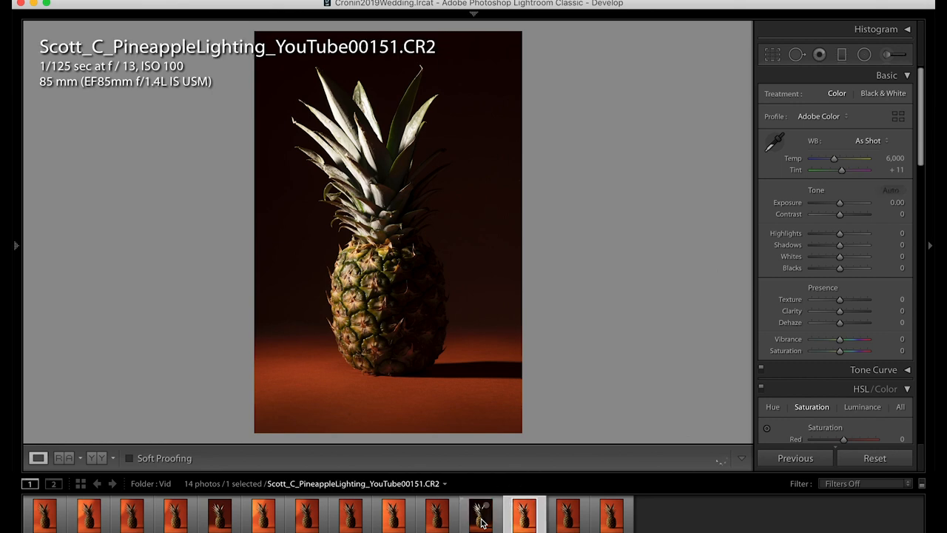
pyautogui.click(891, 189)
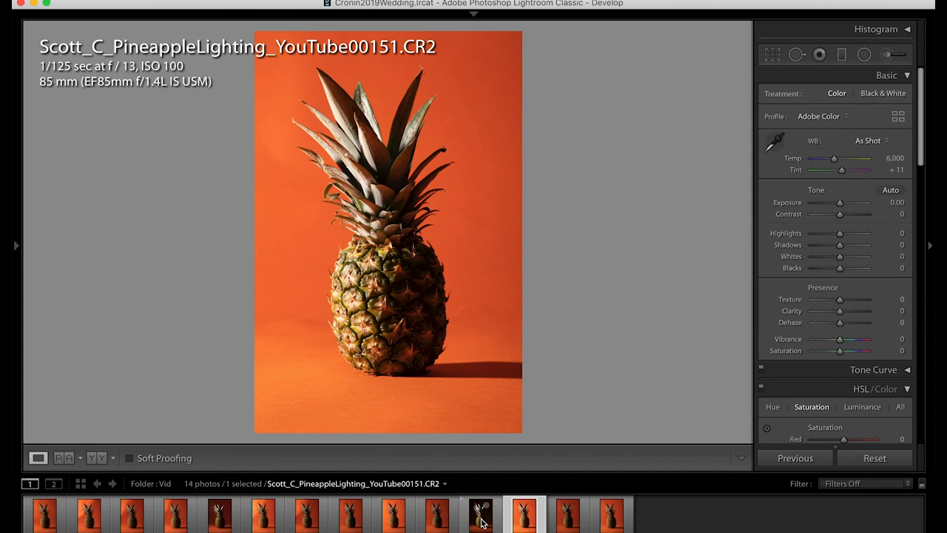